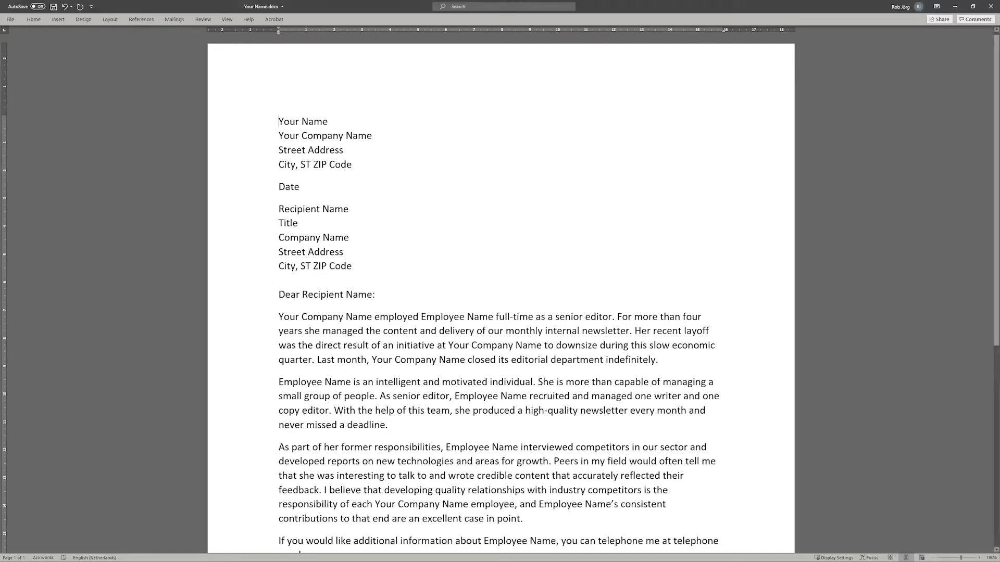
With Track Changes on, replace Name with 'rob', insert 'hans' in the recipient's name, and replace Company with 'no idea'.
left_click(203, 19)
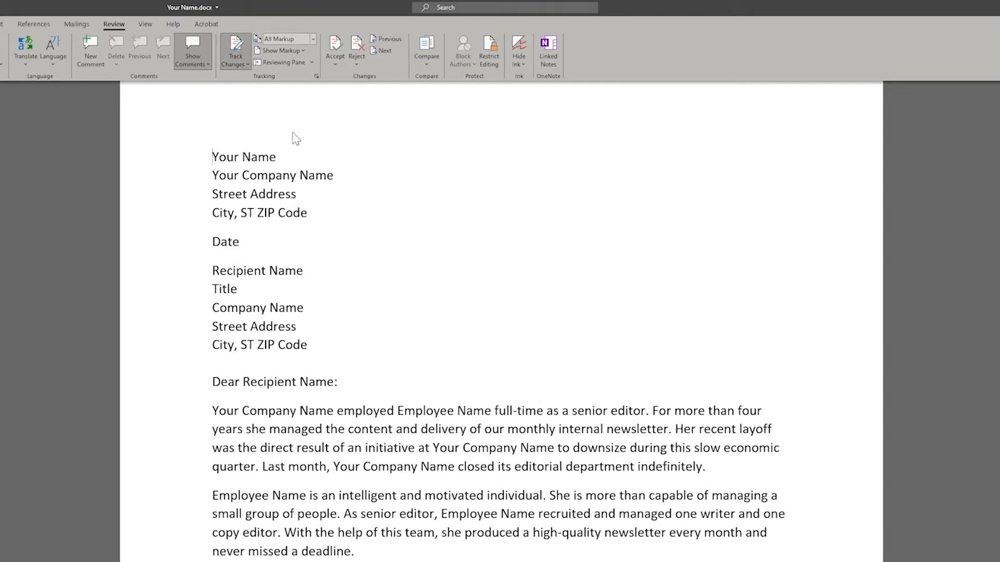
mouse_move(332, 221)
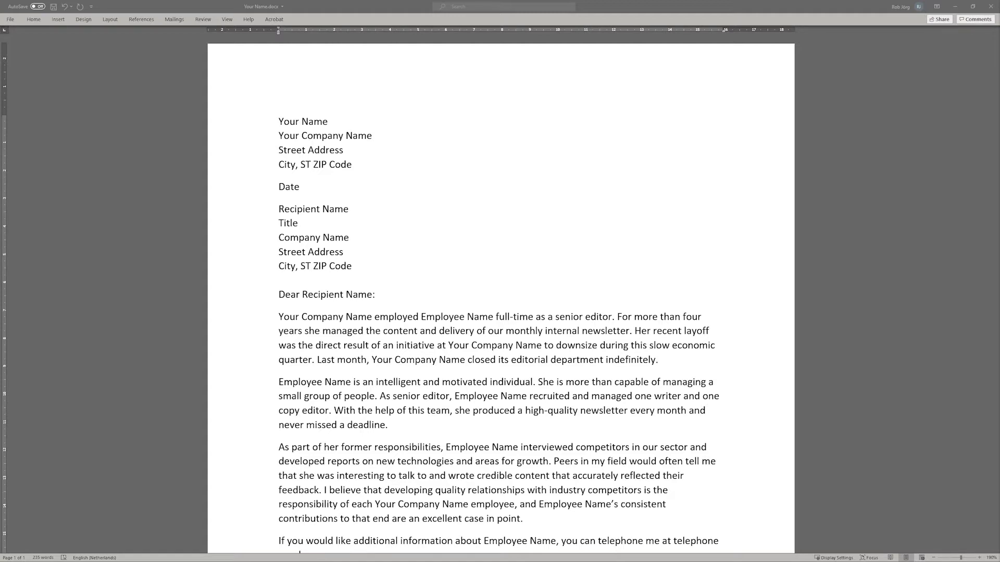
mouse_move(662, 306)
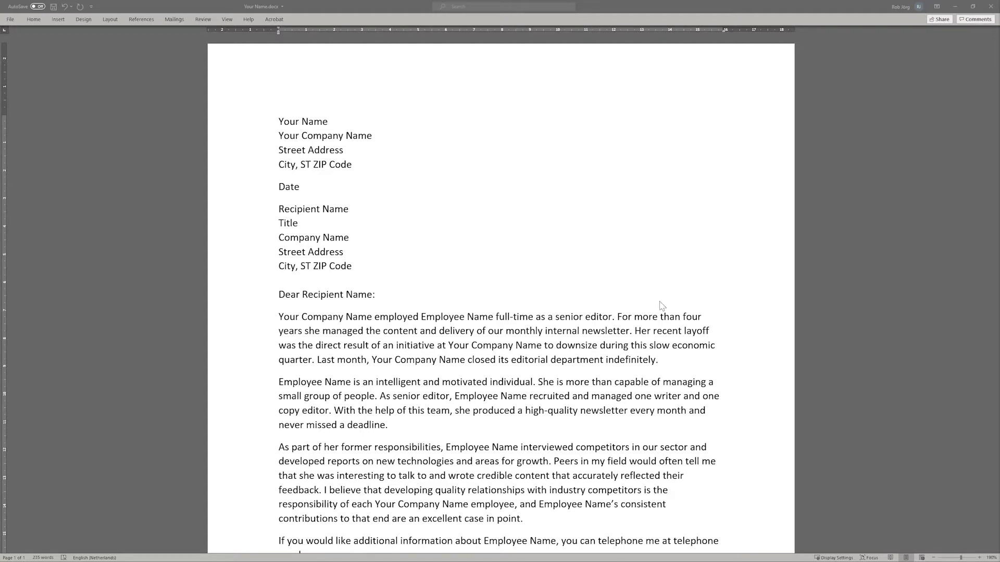
double_click(313, 122)
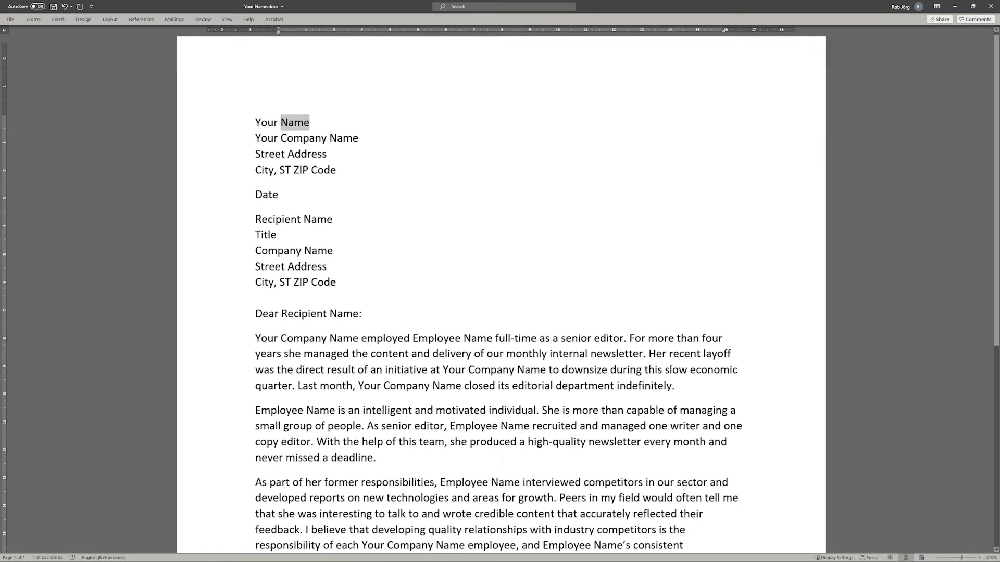
left_click(203, 19)
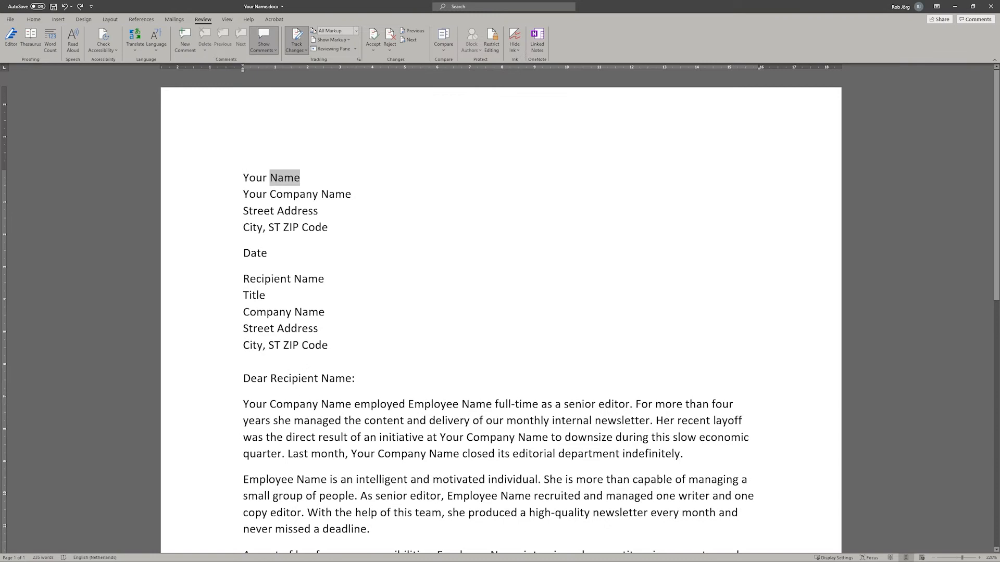
type("rob")
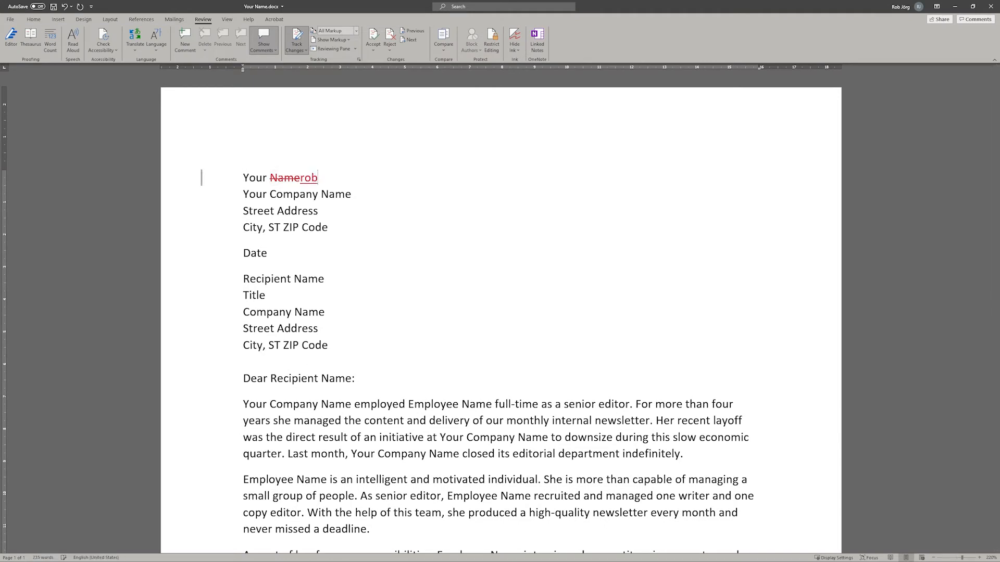
left_click(308, 279)
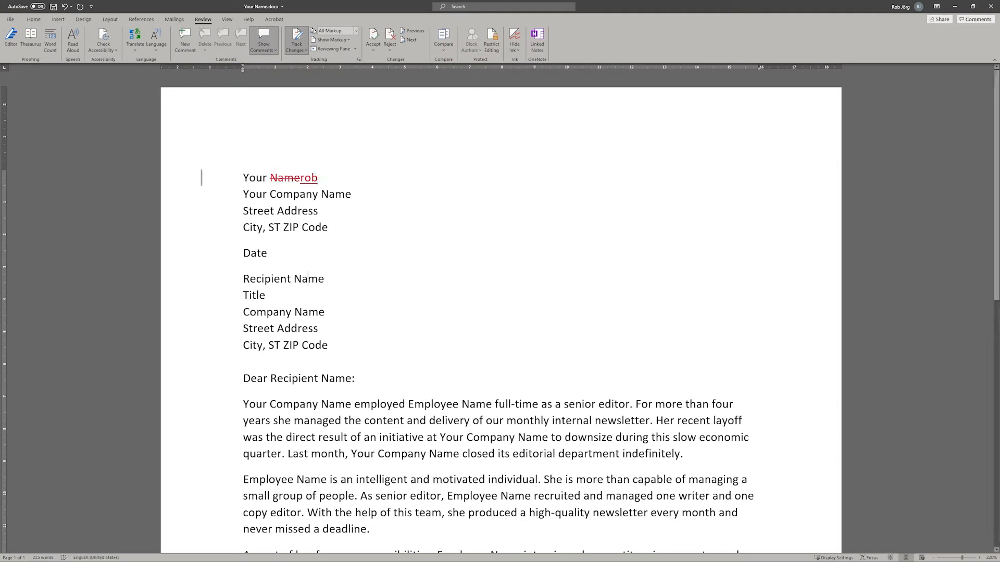
type("hans")
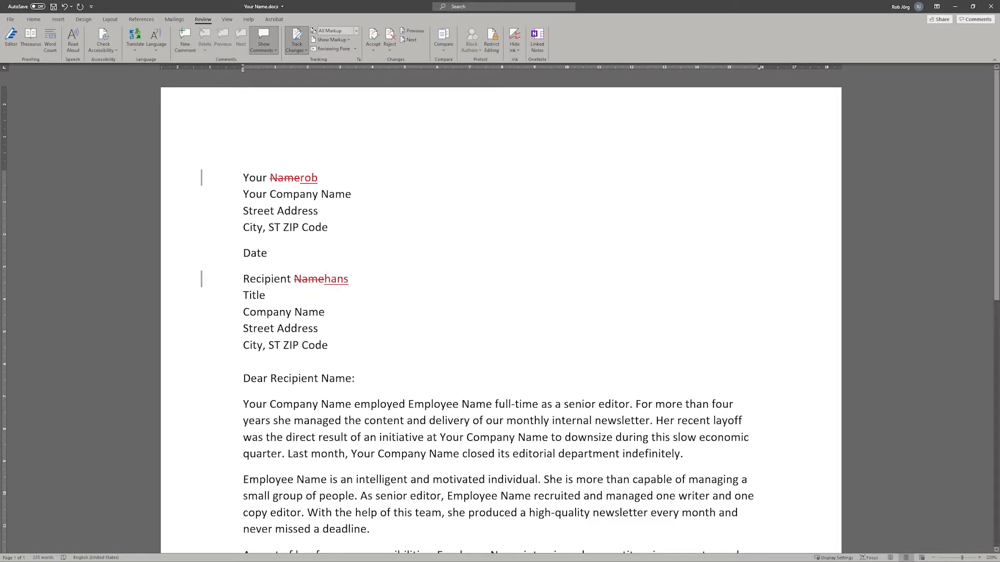
double_click(294, 404)
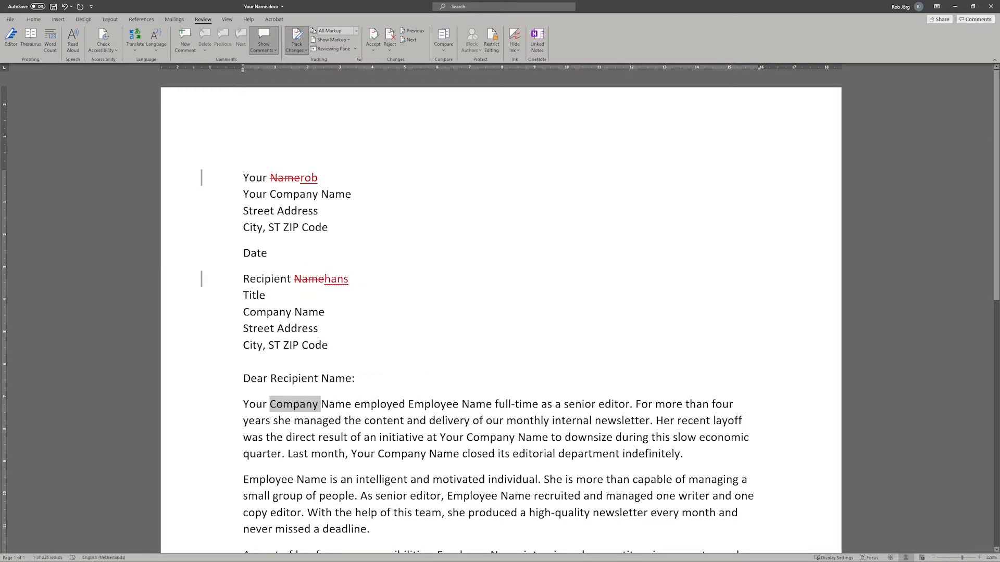
type("no idea")
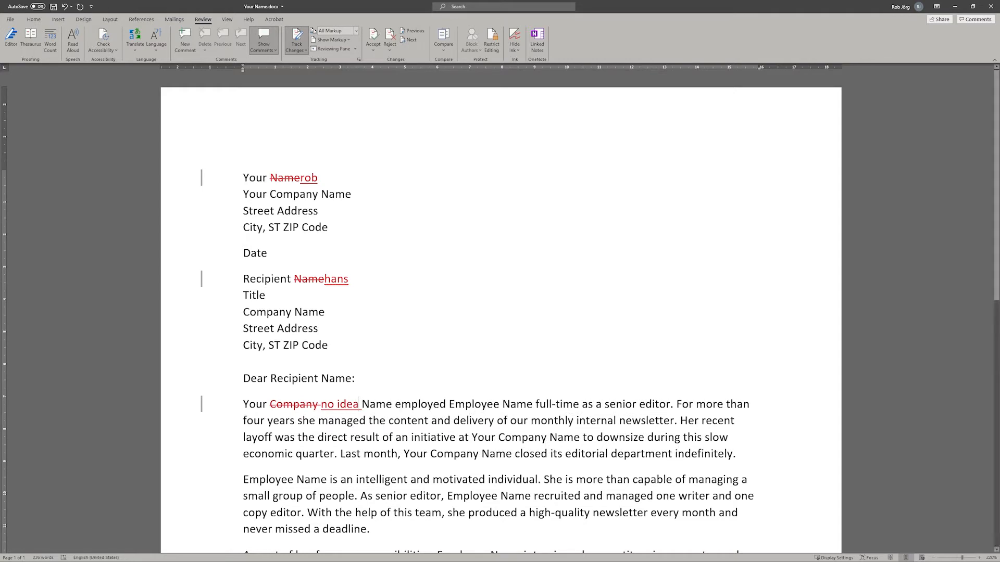
Restyle the words direct and initiative from the mini toolbar as tracked formatting changes.
double_click(330, 438)
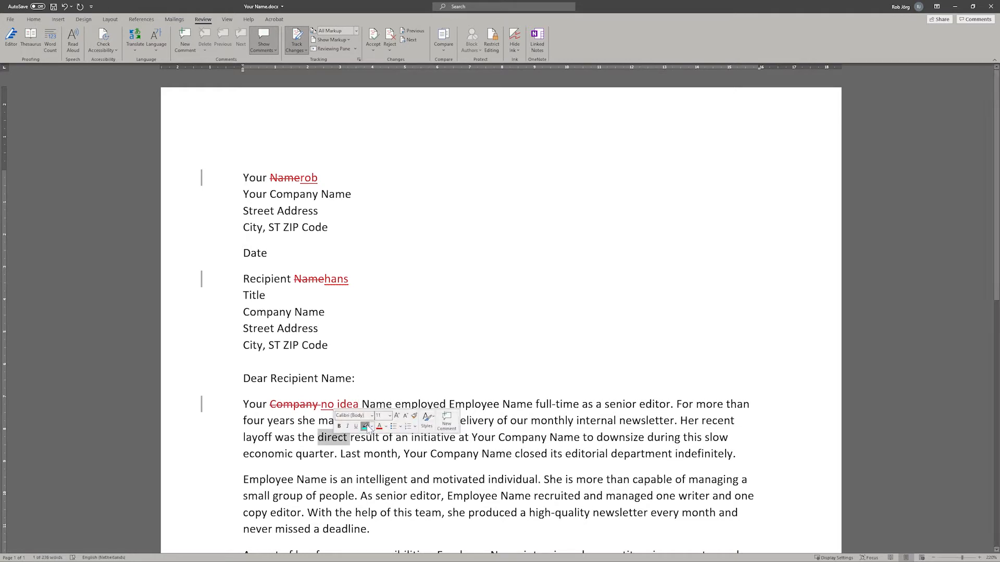
left_click(351, 416)
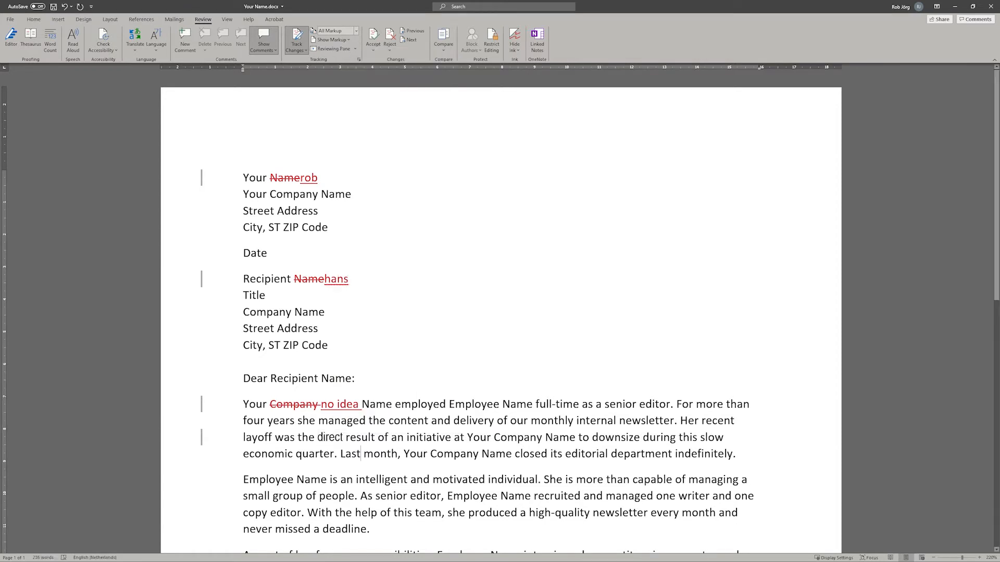
double_click(428, 438)
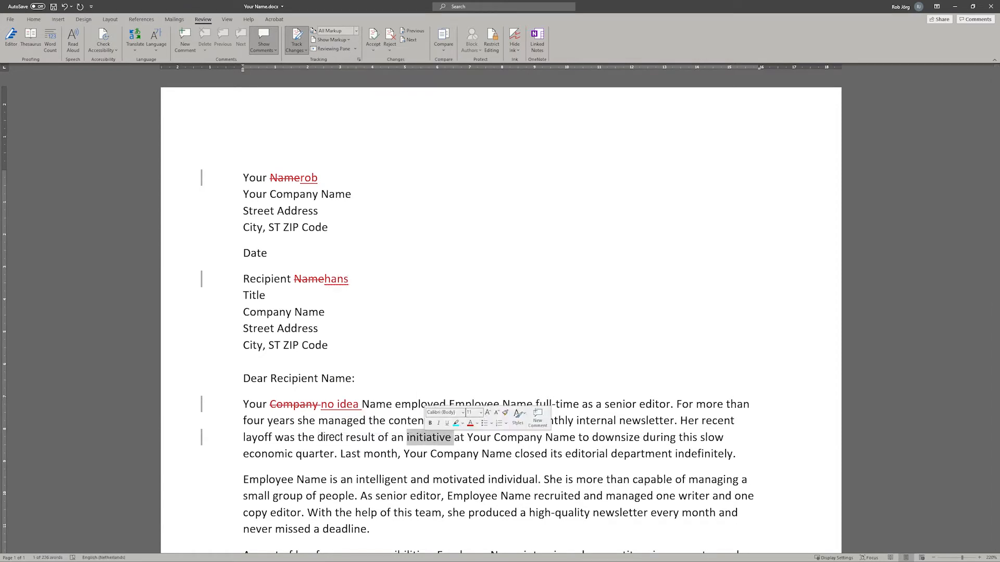
left_click(443, 412)
type("comment")
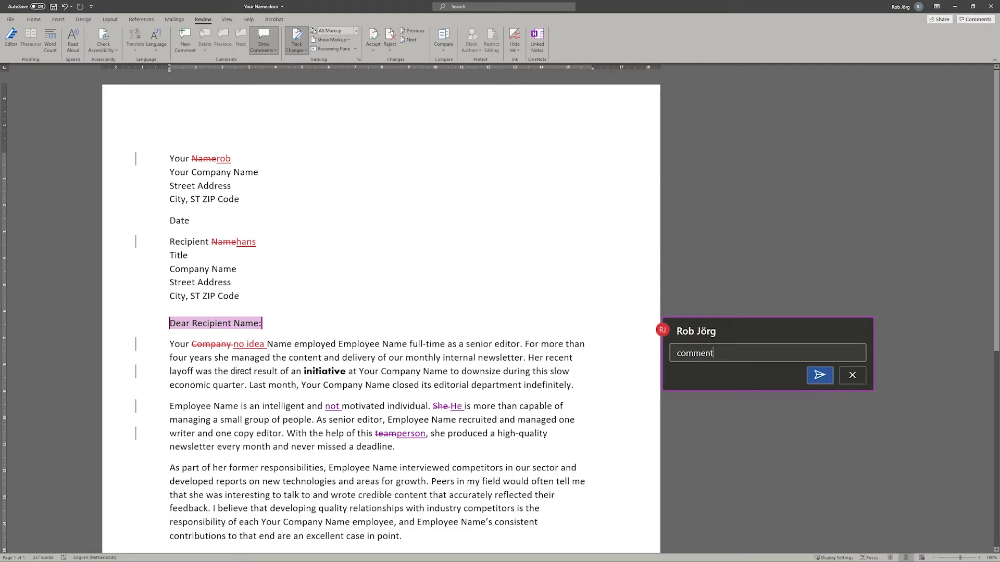
Post the drafted comment on the Dear Recipient Name salutation line.
left_click(819, 375)
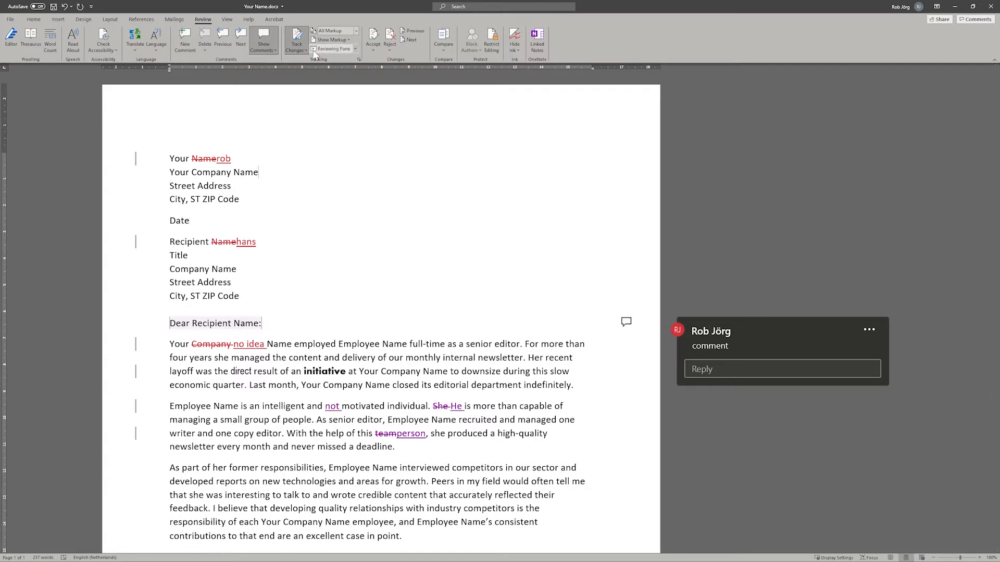
left_click(334, 30)
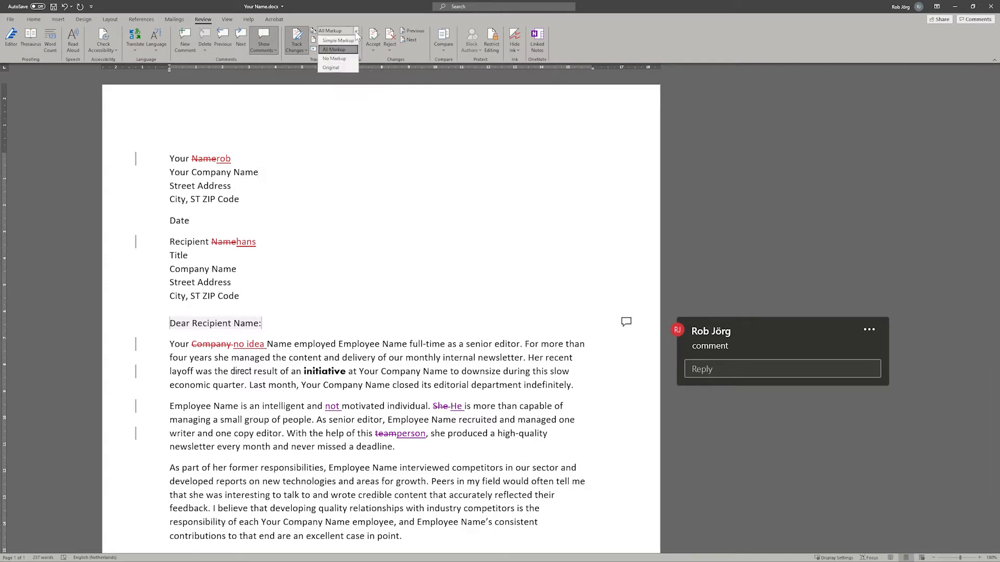
left_click(334, 40)
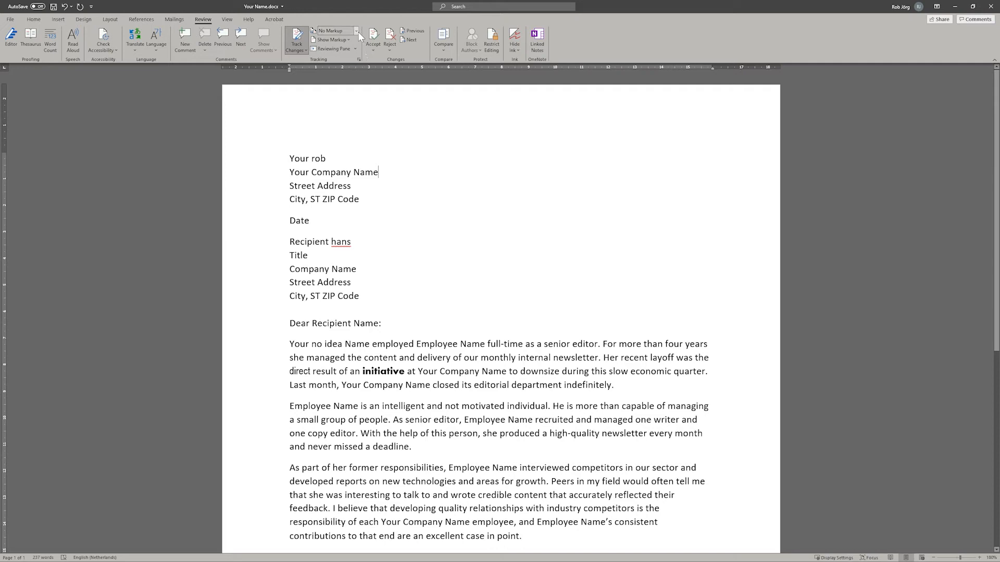
left_click(331, 30)
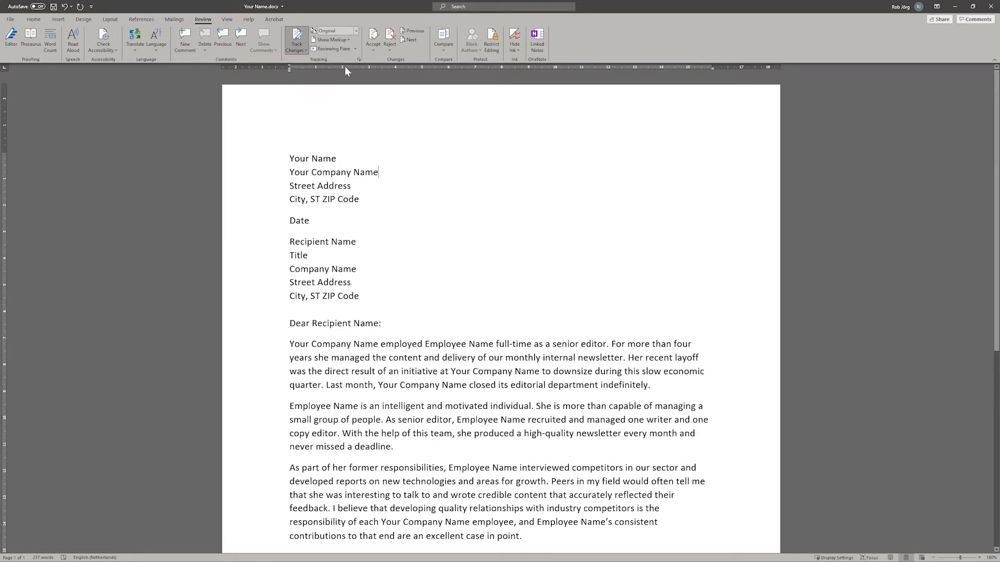
left_click(334, 30)
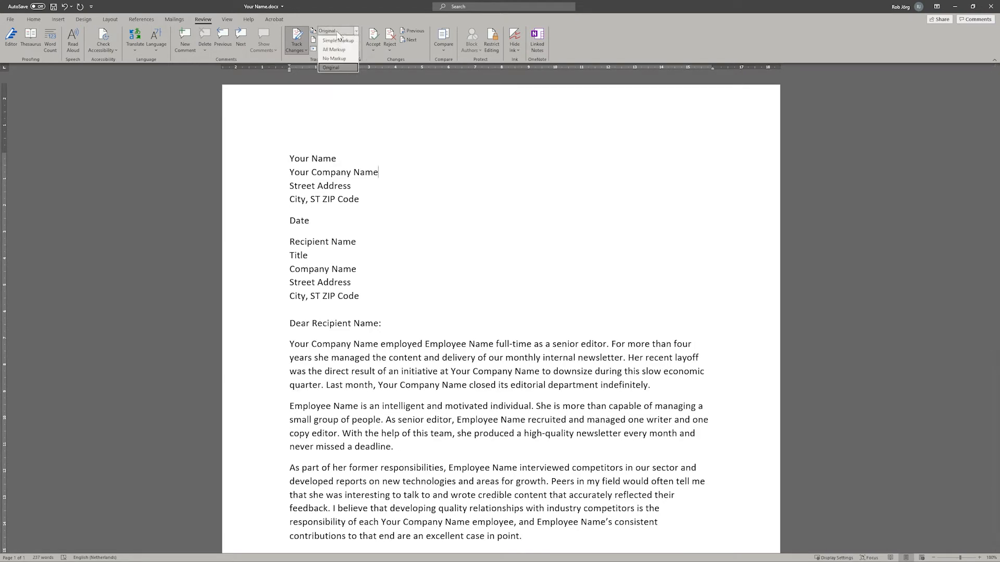
left_click(334, 49)
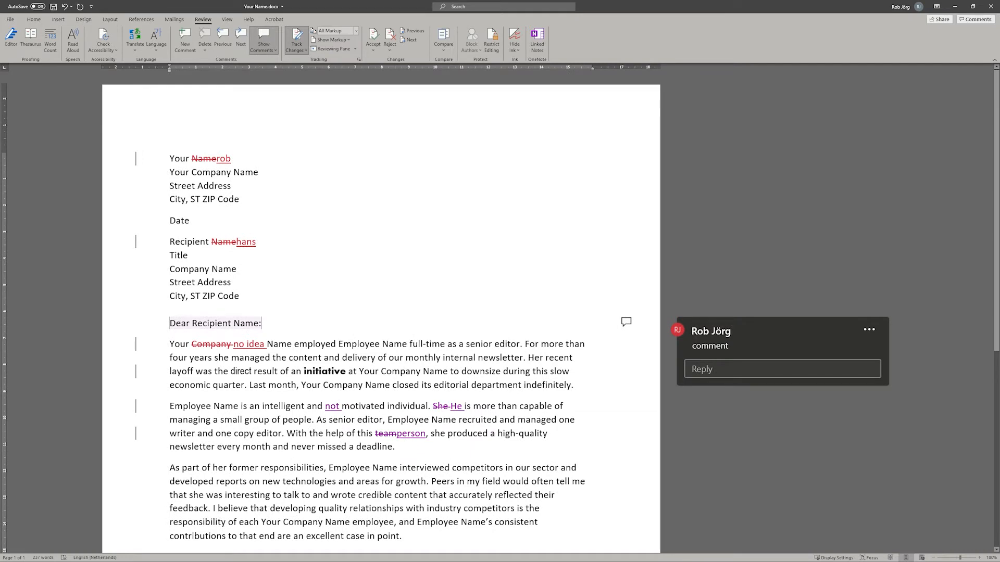
left_click(231, 185)
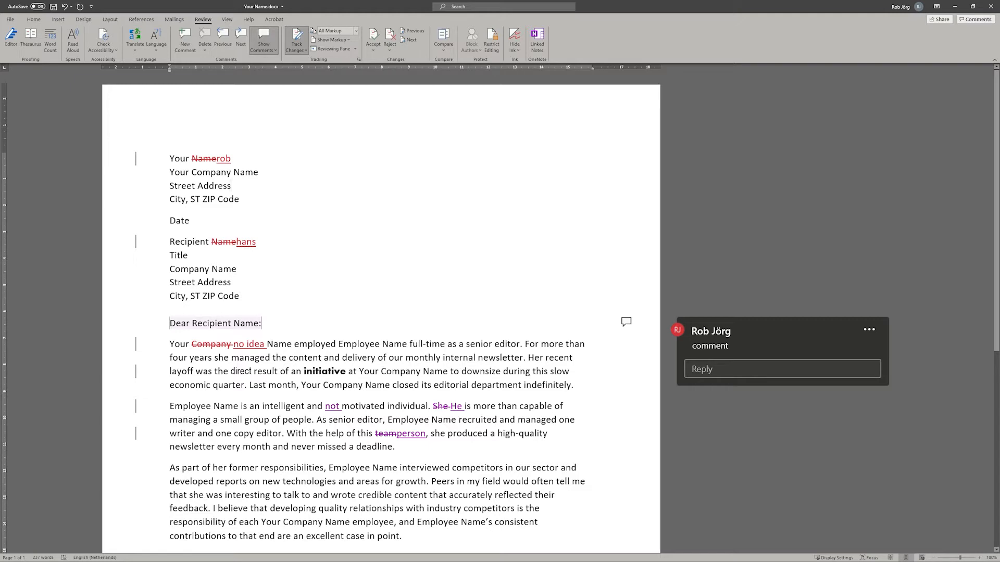
left_click(331, 39)
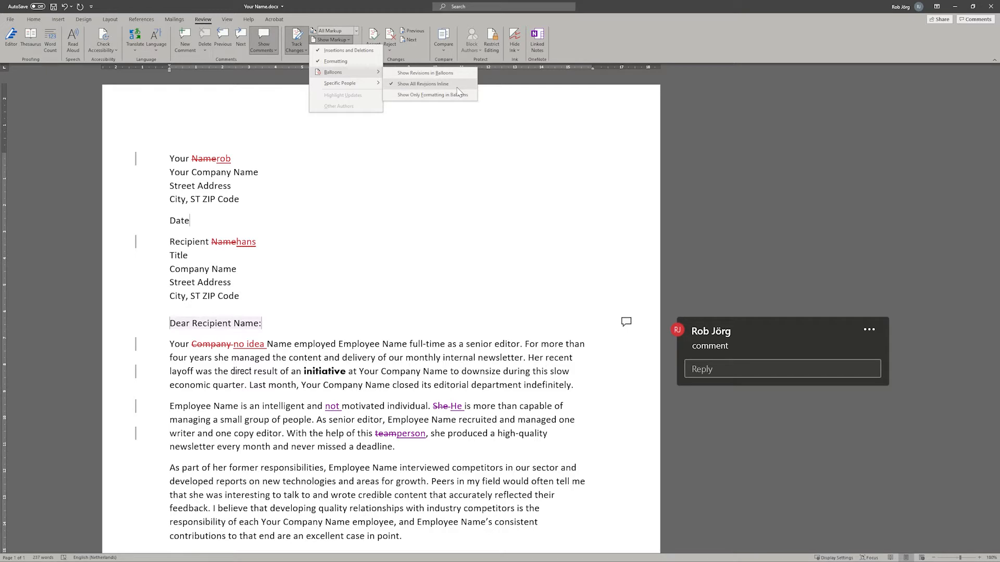
mouse_move(415, 152)
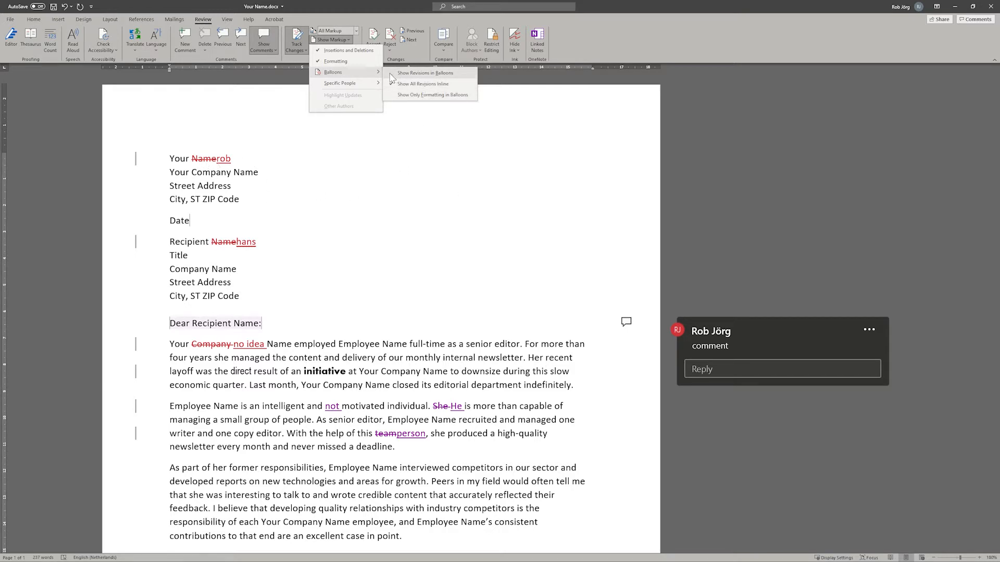
left_click(431, 95)
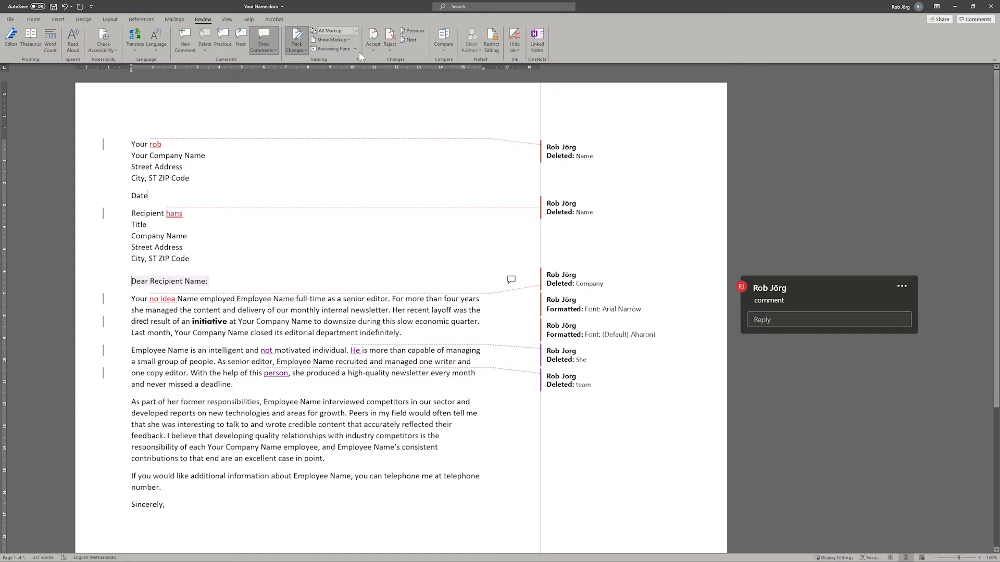
left_click(332, 40)
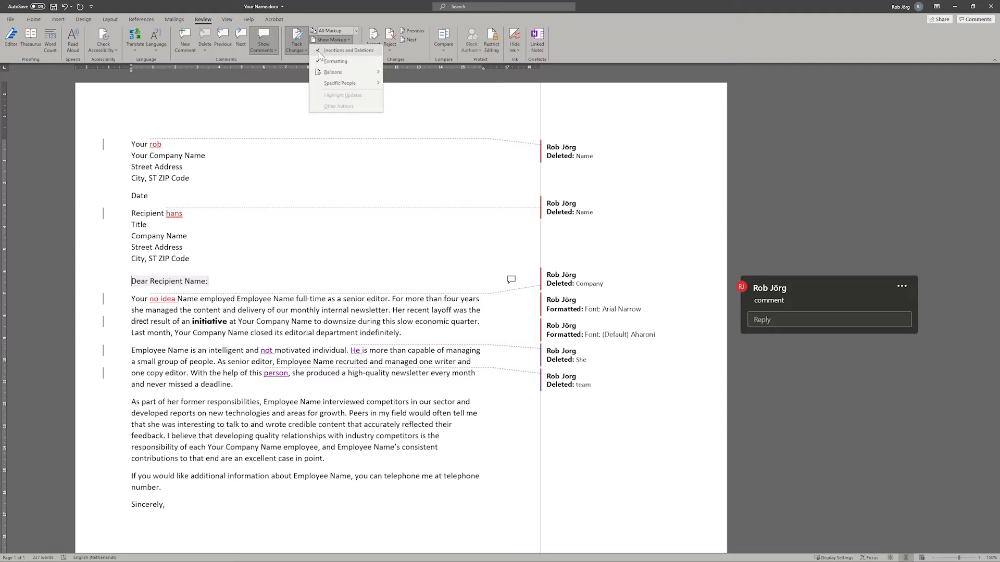
left_click(349, 50)
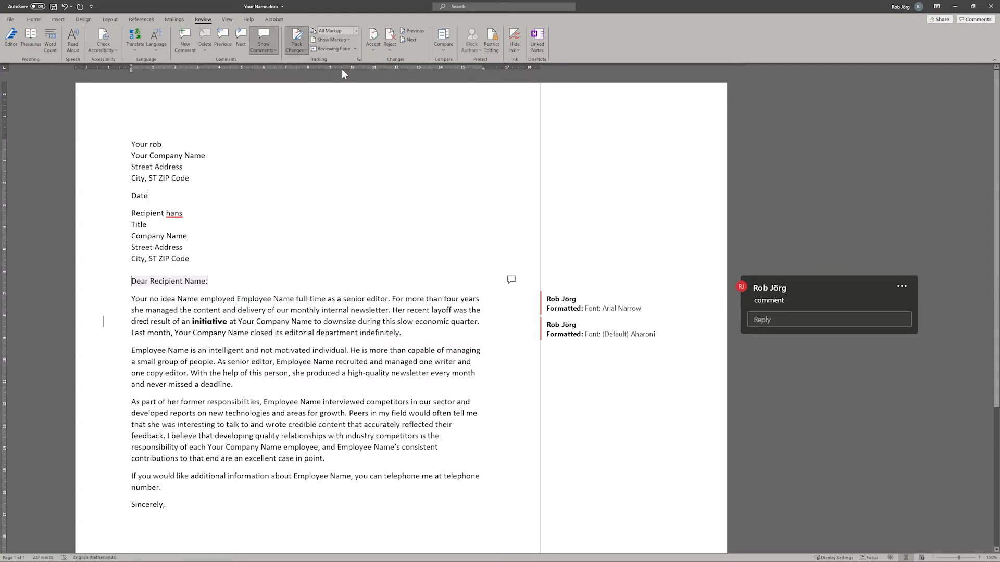
left_click(332, 40)
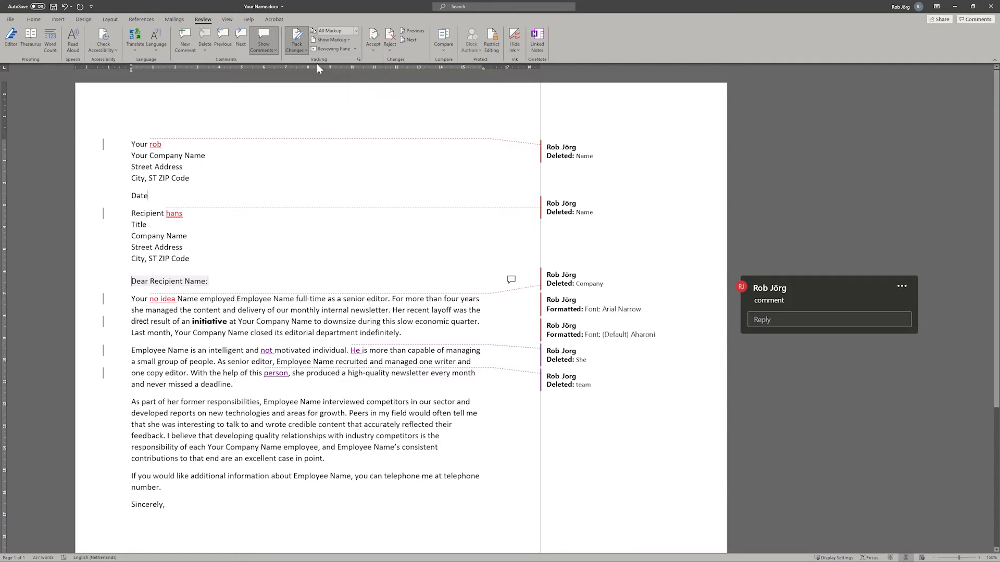
left_click(331, 39)
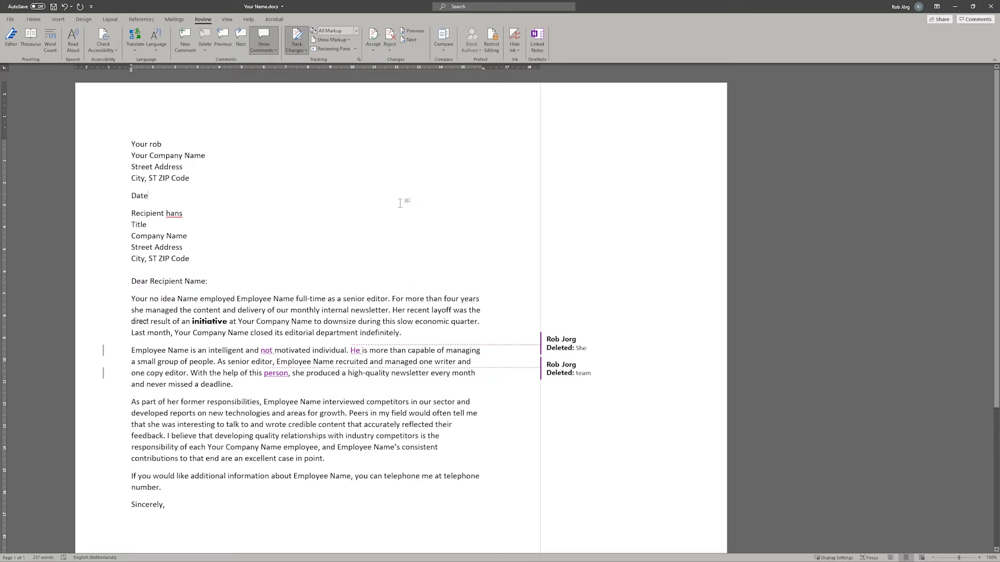
mouse_move(563, 357)
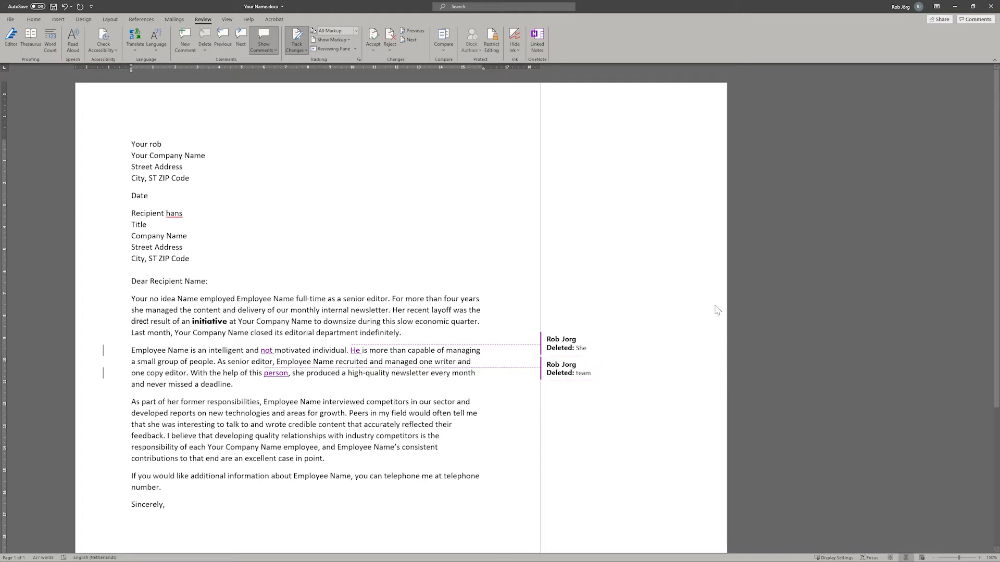
left_click(331, 40)
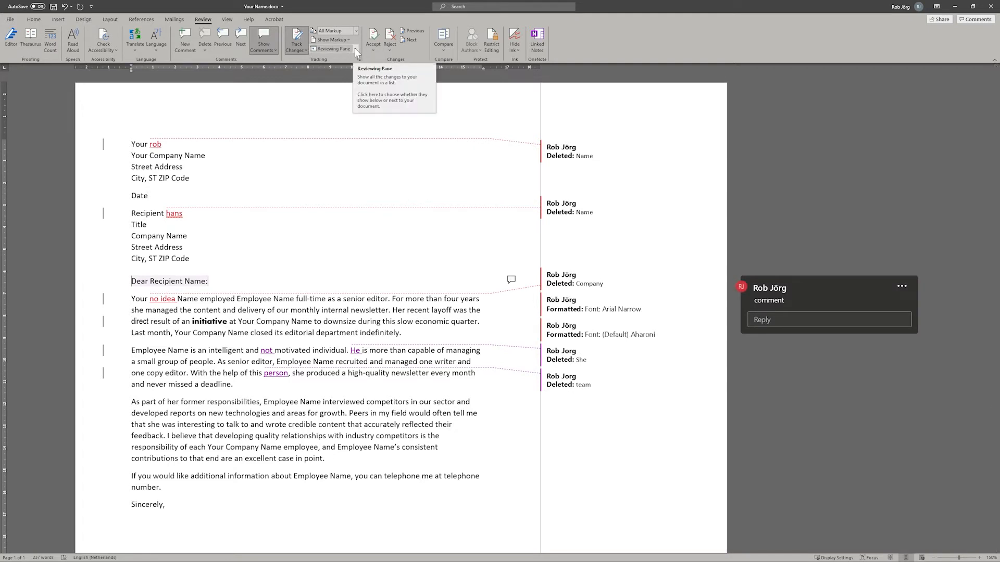
Show the vertical Reviewing Pane beside the letter and expand the 14 revisions' breakdown by type.
left_click(356, 49)
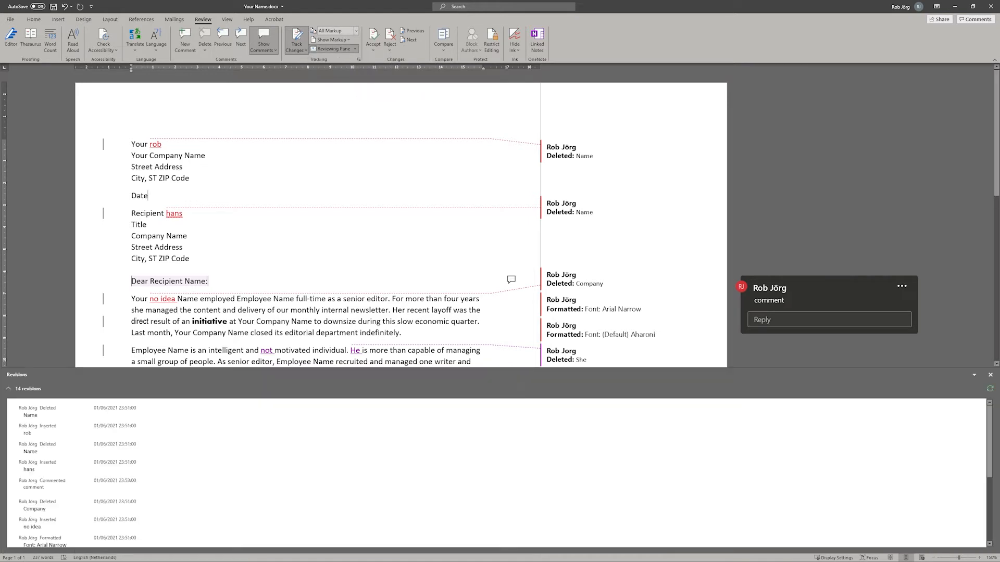
left_click(331, 49)
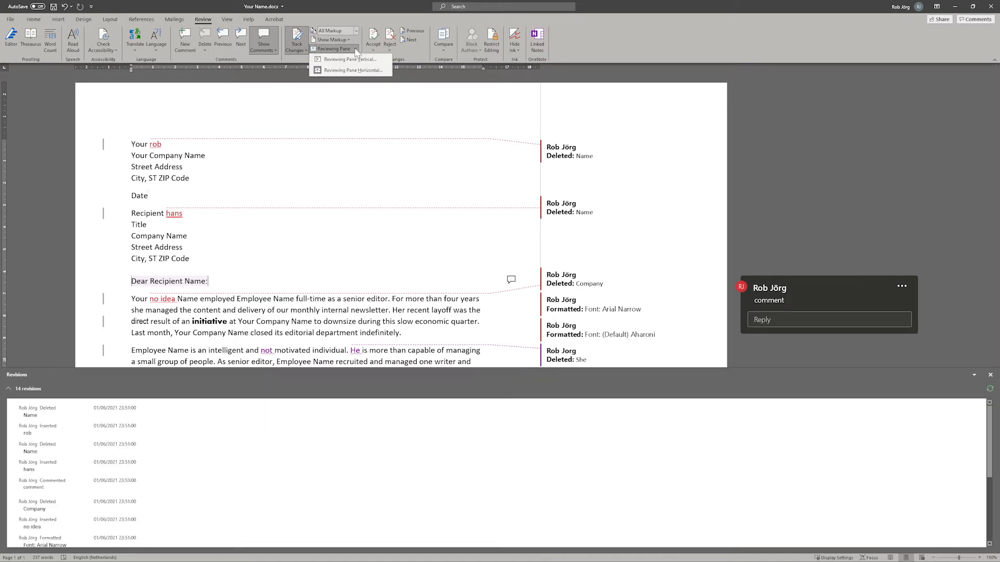
left_click(349, 58)
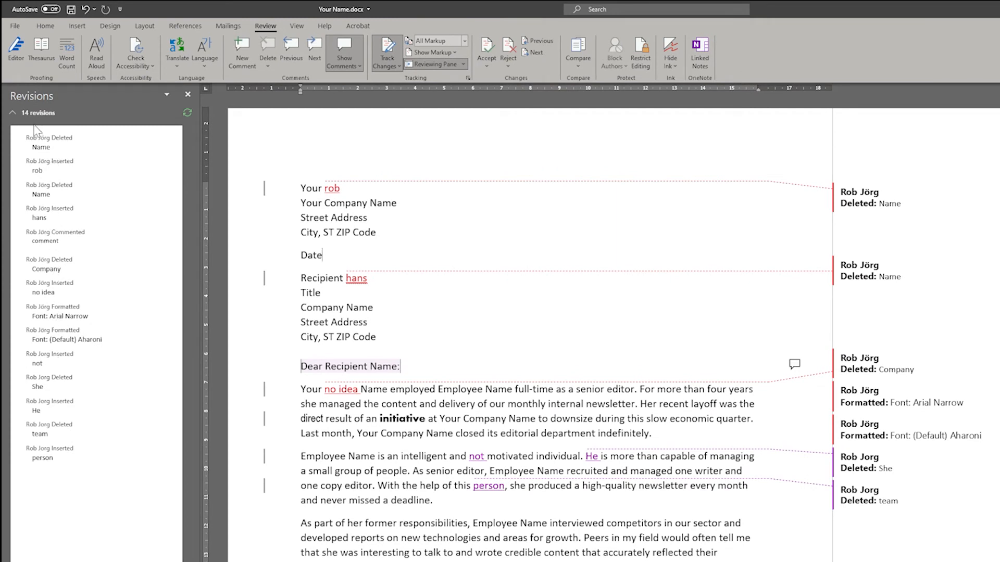
left_click(12, 112)
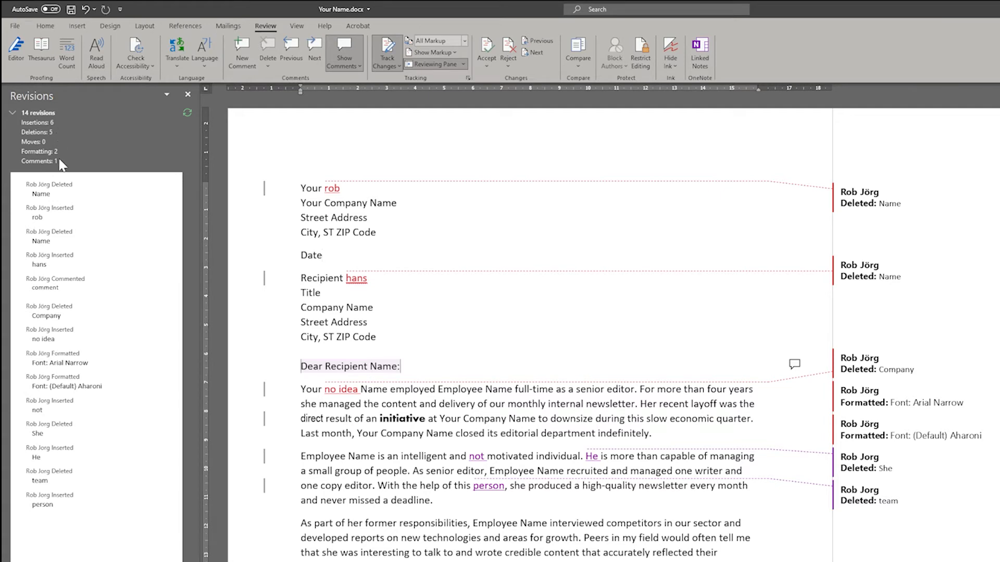
mouse_move(16, 121)
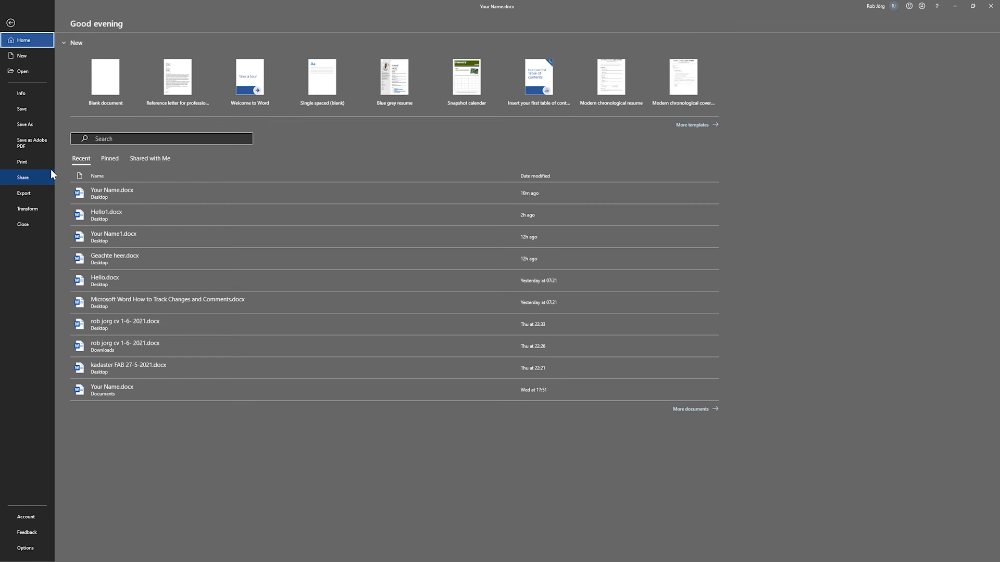
Preview the printout with Print Markup toggled off then back on, and return to the letter.
left_click(22, 161)
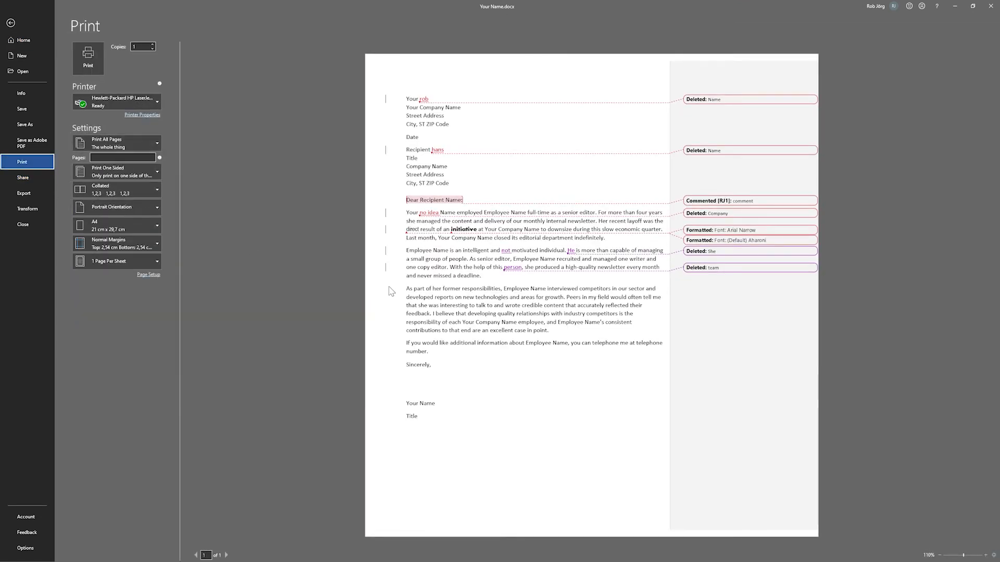
mouse_move(751, 204)
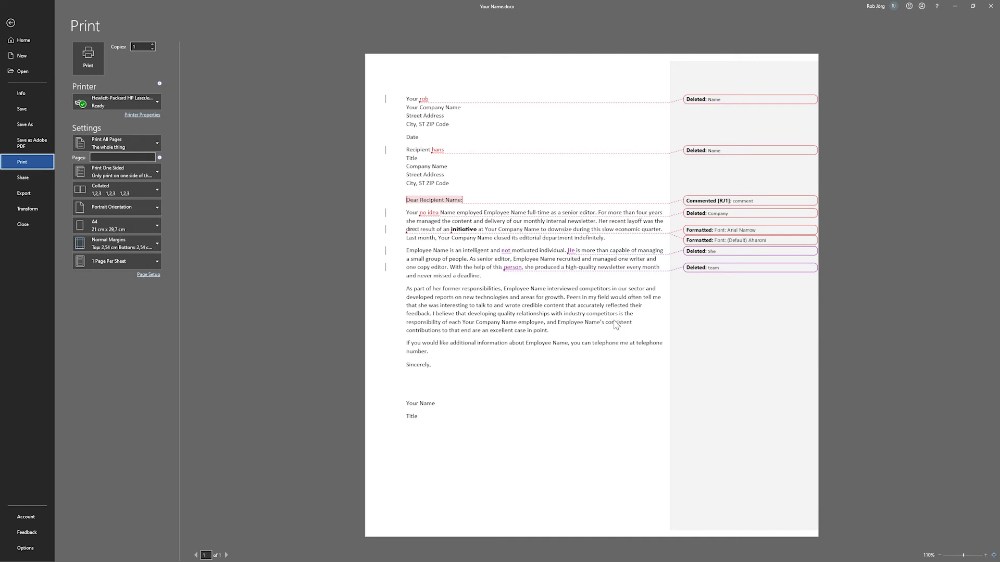
mouse_move(535, 268)
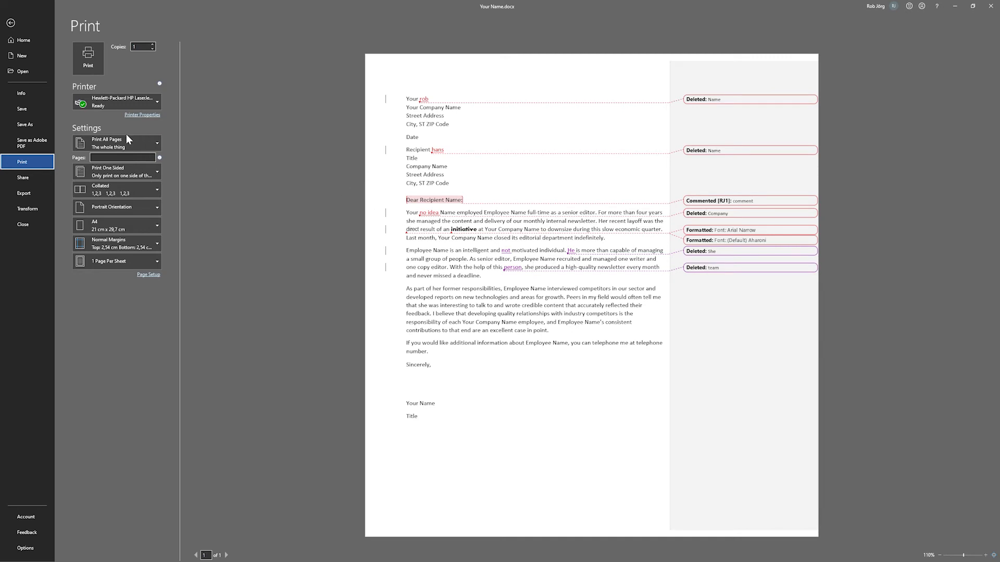
left_click(116, 143)
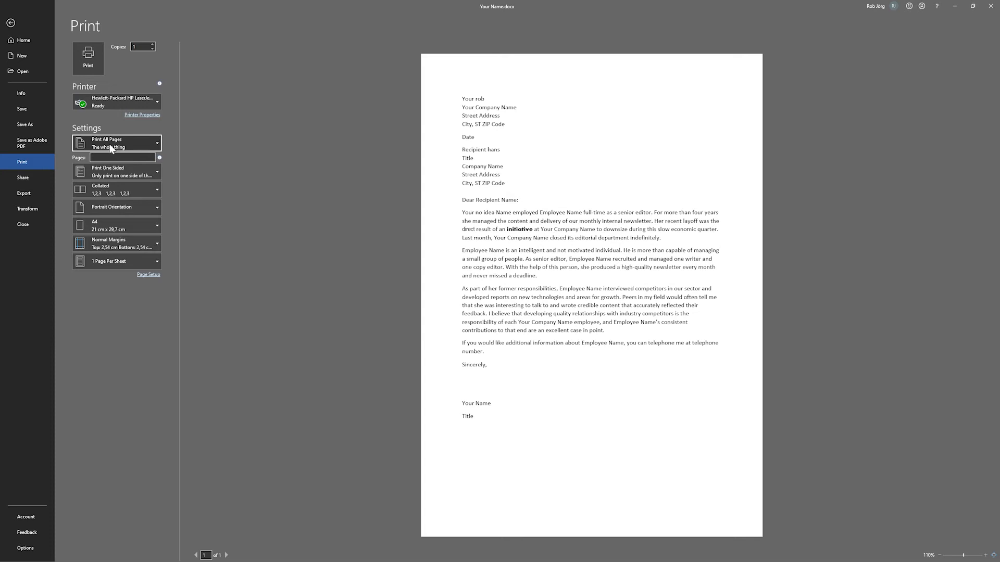
left_click(117, 143)
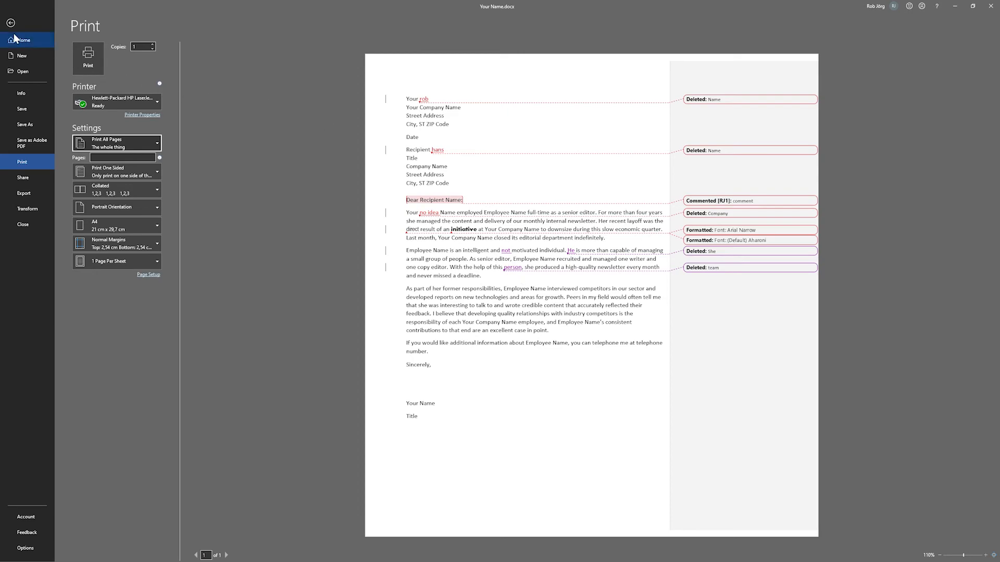
left_click(11, 23)
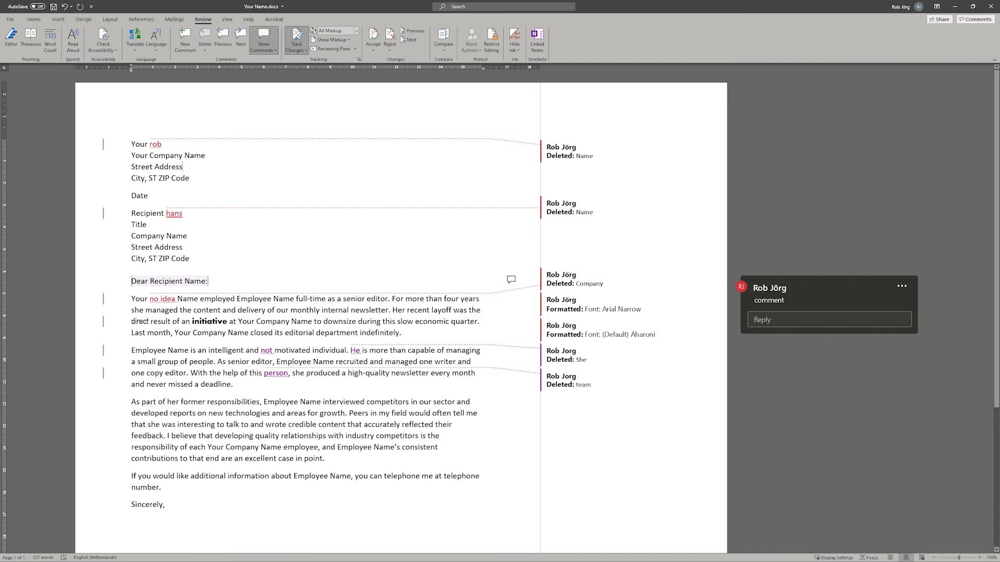
Untick one reviewer under Show Markup > Specific People so only the other's edits show, then view the Accept choices.
left_click(331, 40)
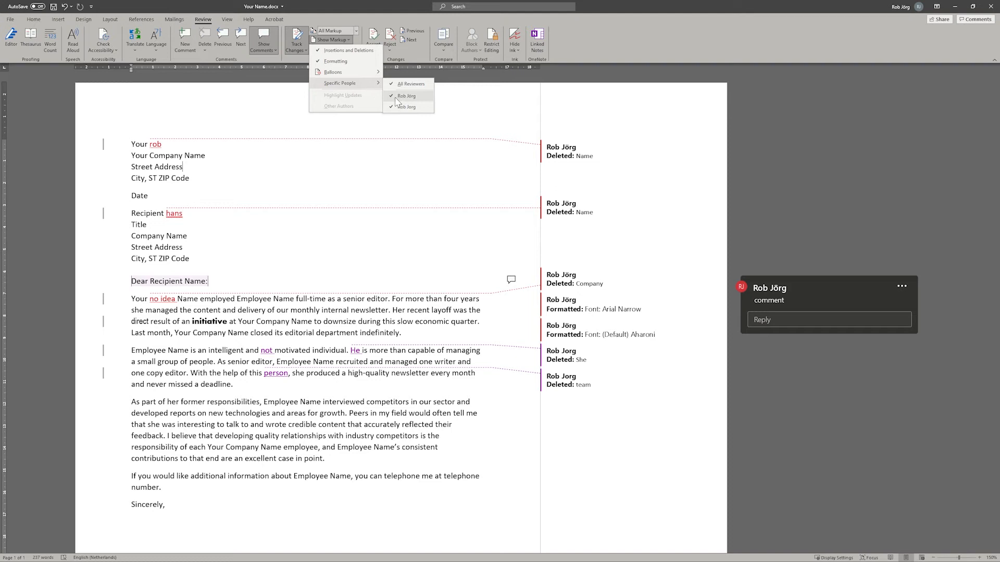
left_click(407, 107)
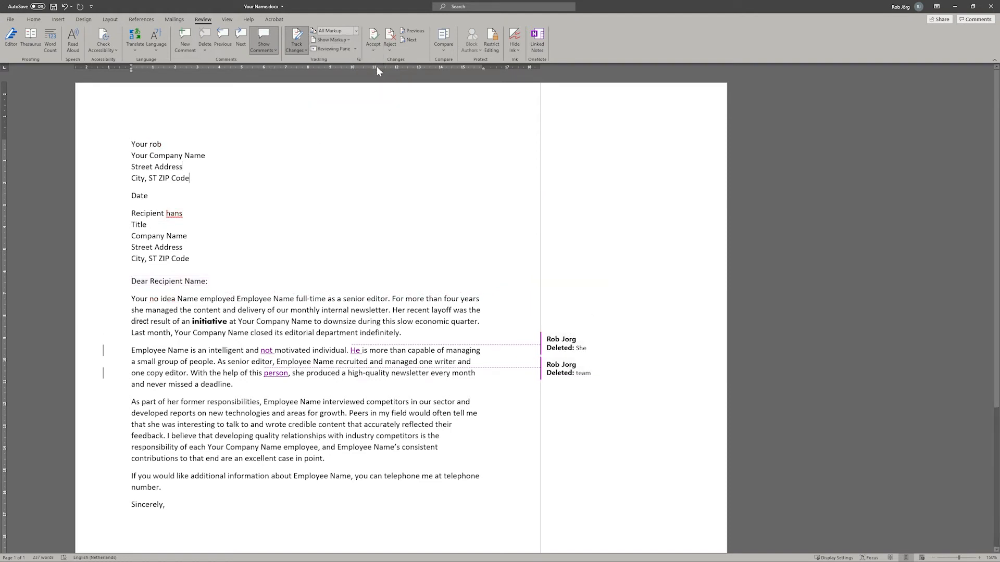
left_click(373, 37)
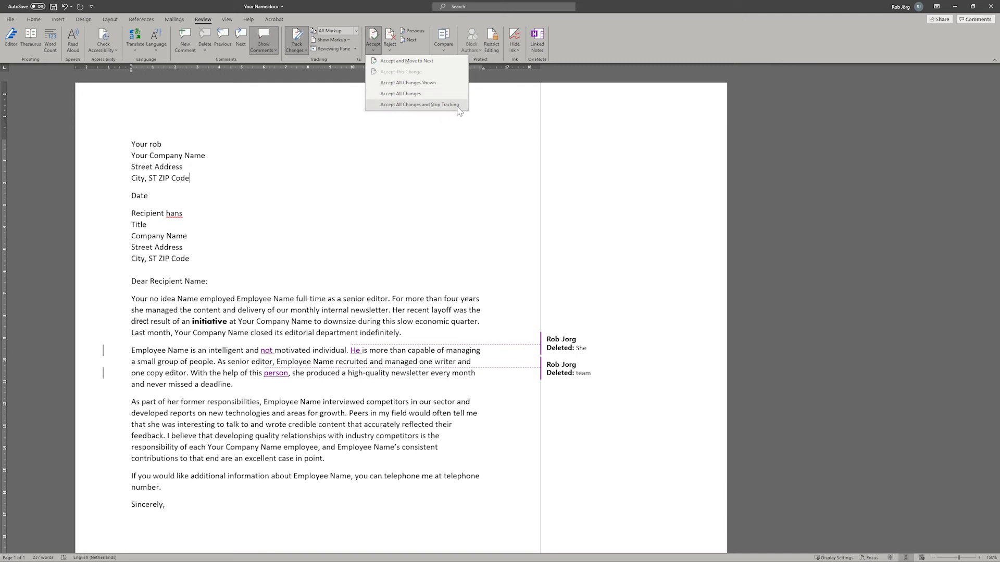
left_click(390, 40)
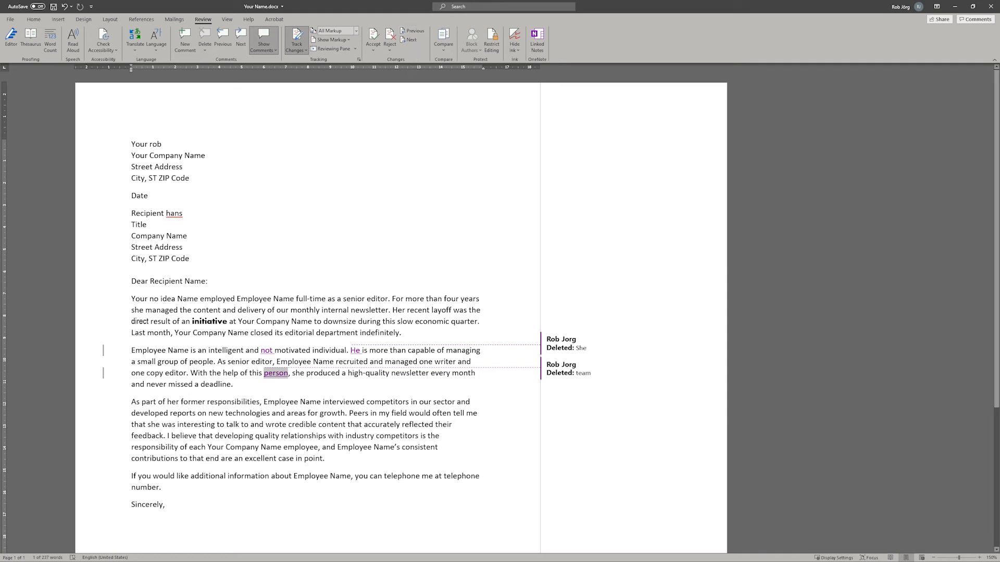
mouse_move(275, 373)
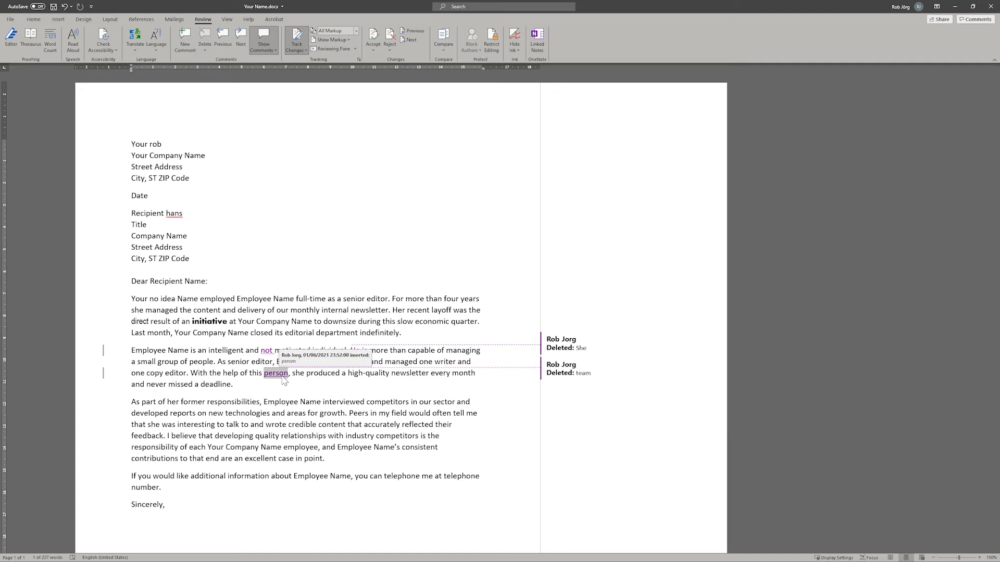
Accept the insertion of person and the deletion of team, then re-tick the other reviewer and bring up the greeting comment's actions.
right_click(275, 373)
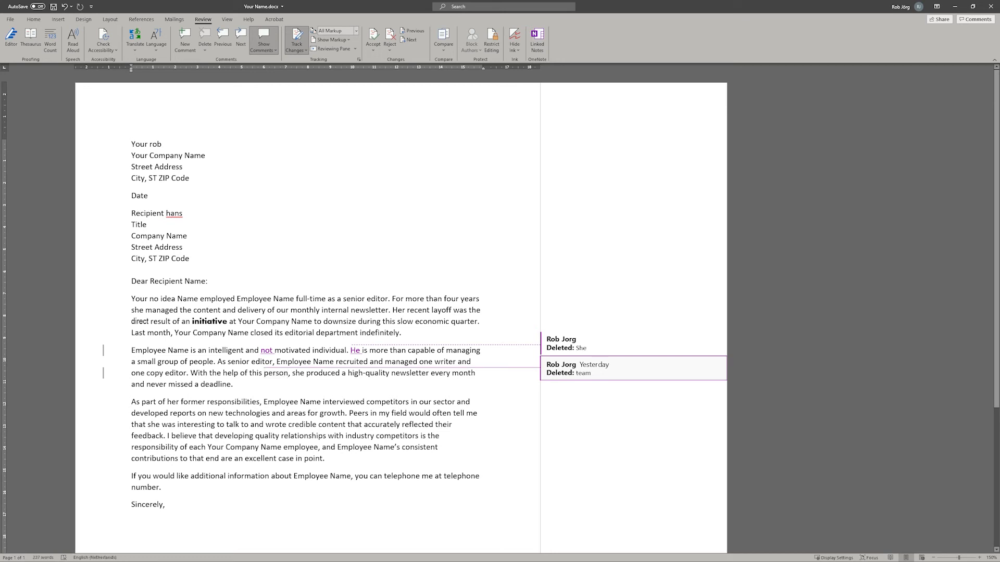
right_click(581, 373)
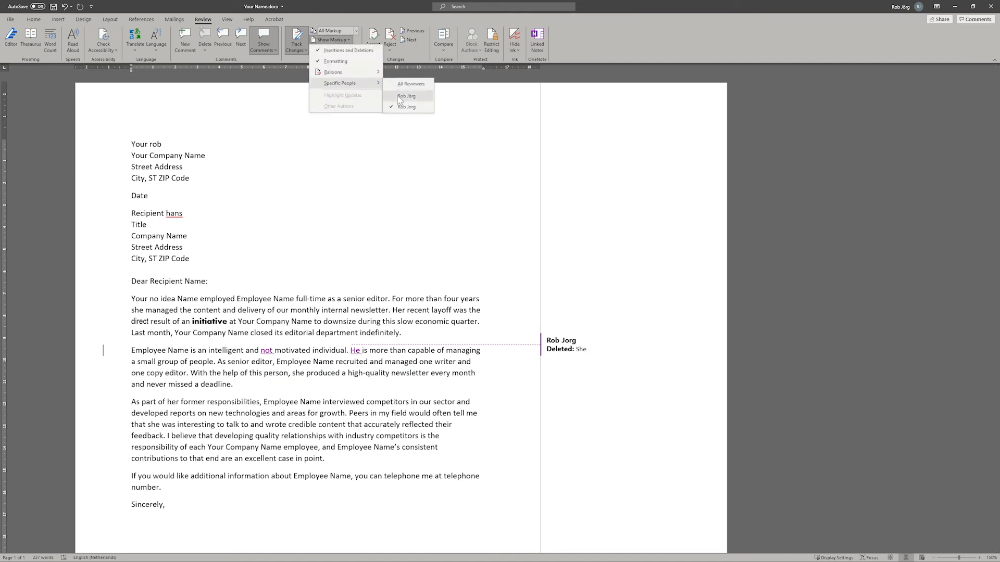
left_click(407, 96)
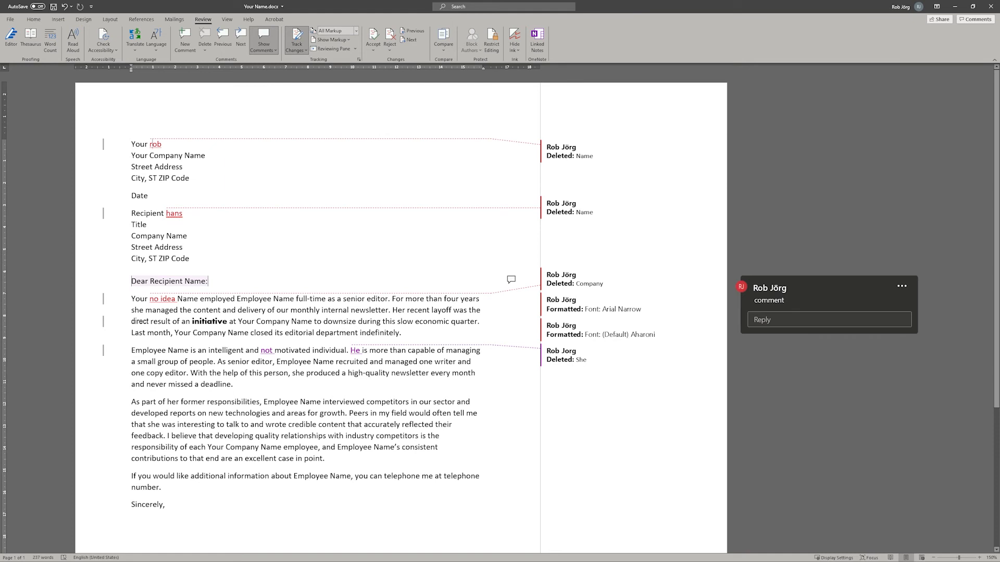
right_click(154, 144)
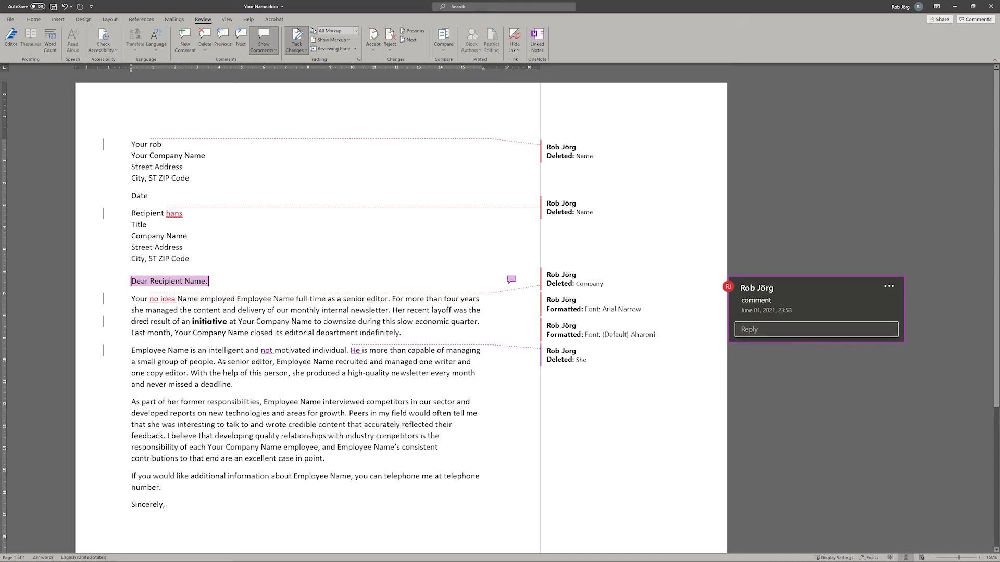
Delete the comment on the greeting line and deselect the text.
left_click(888, 286)
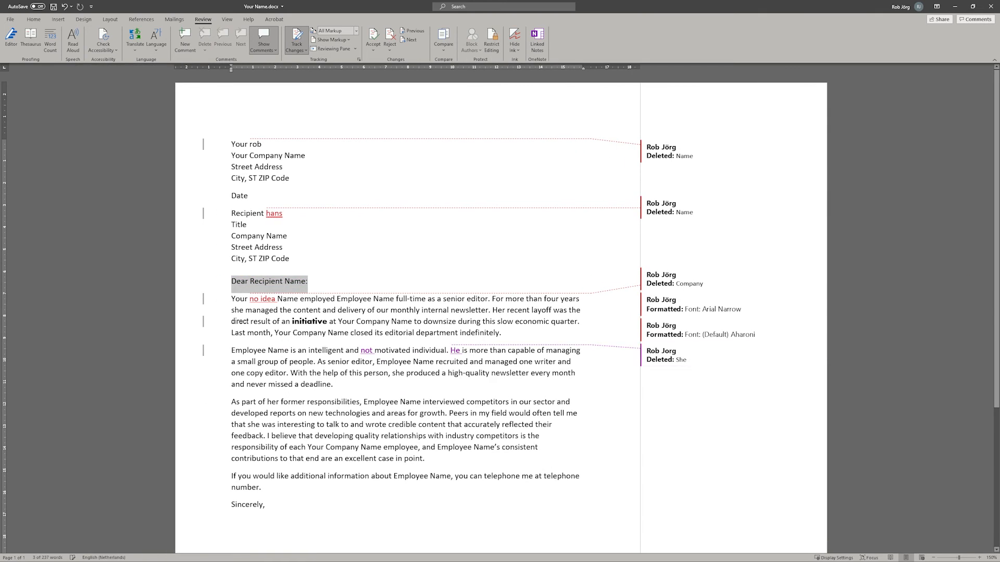
left_click(289, 259)
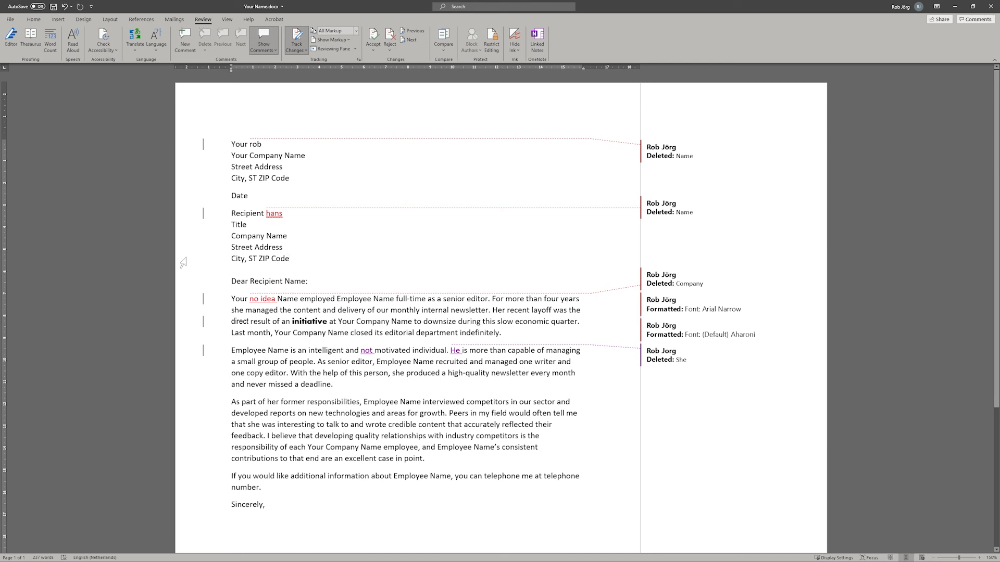
left_click(288, 258)
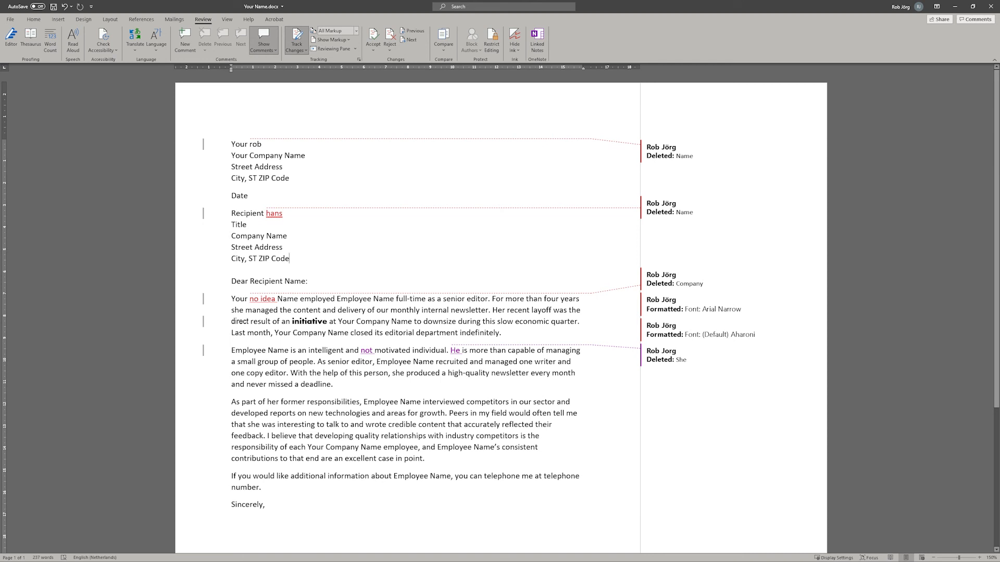